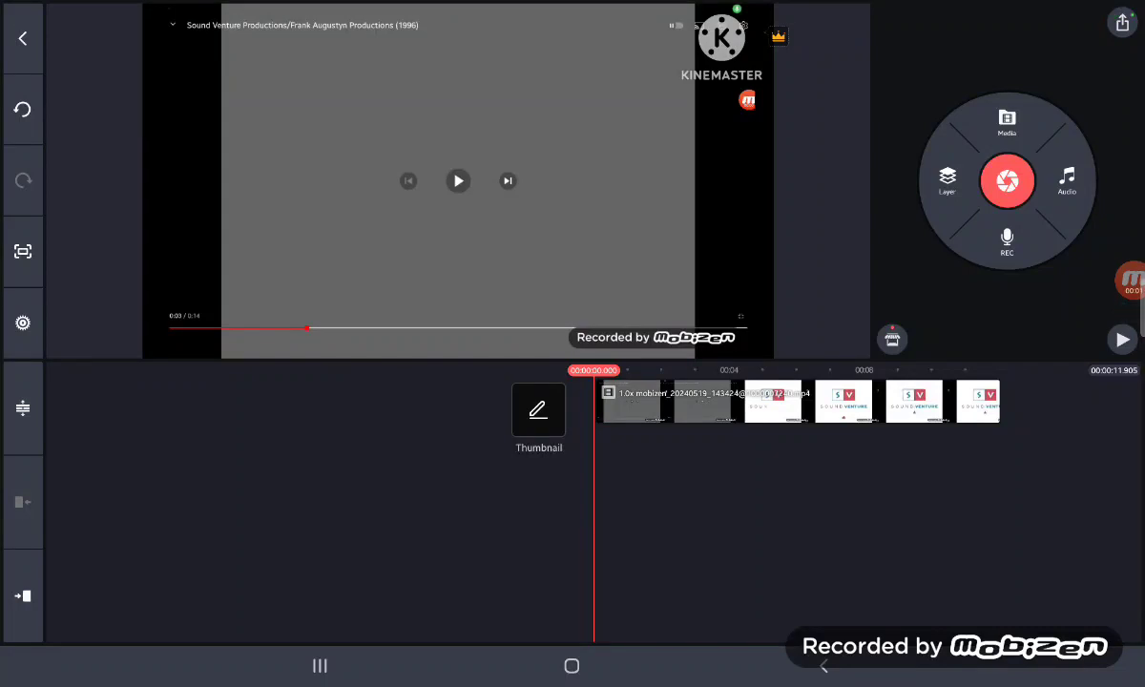
Select the logo video clip and extract its audio onto a separate track.
click(947, 181)
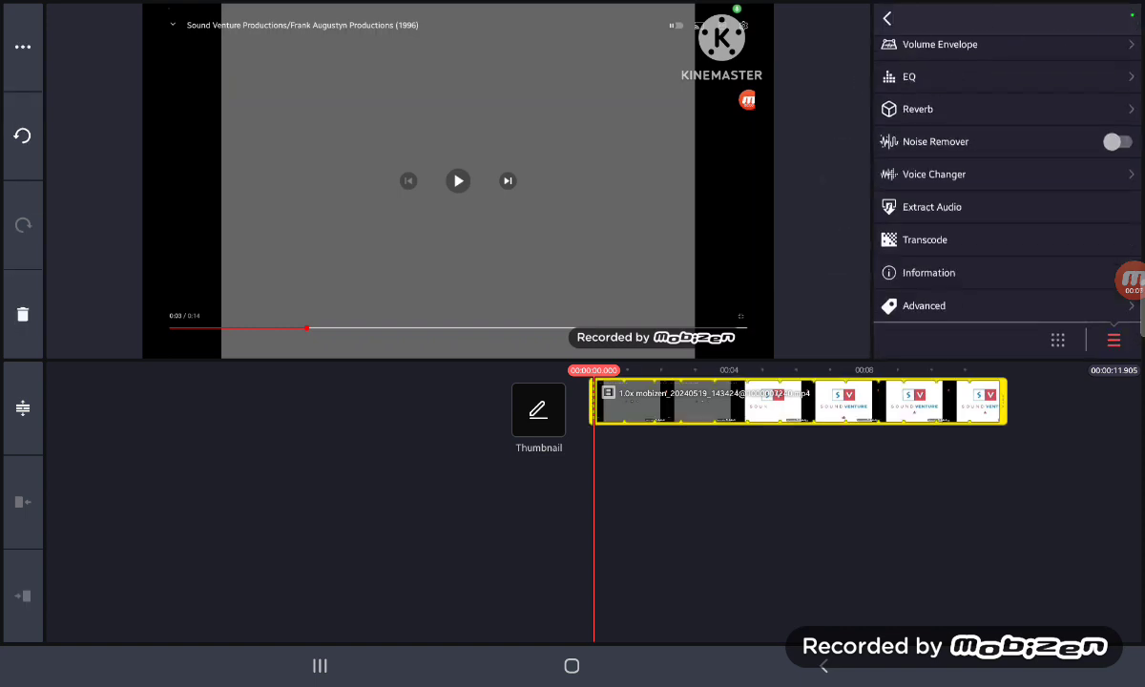
click(931, 211)
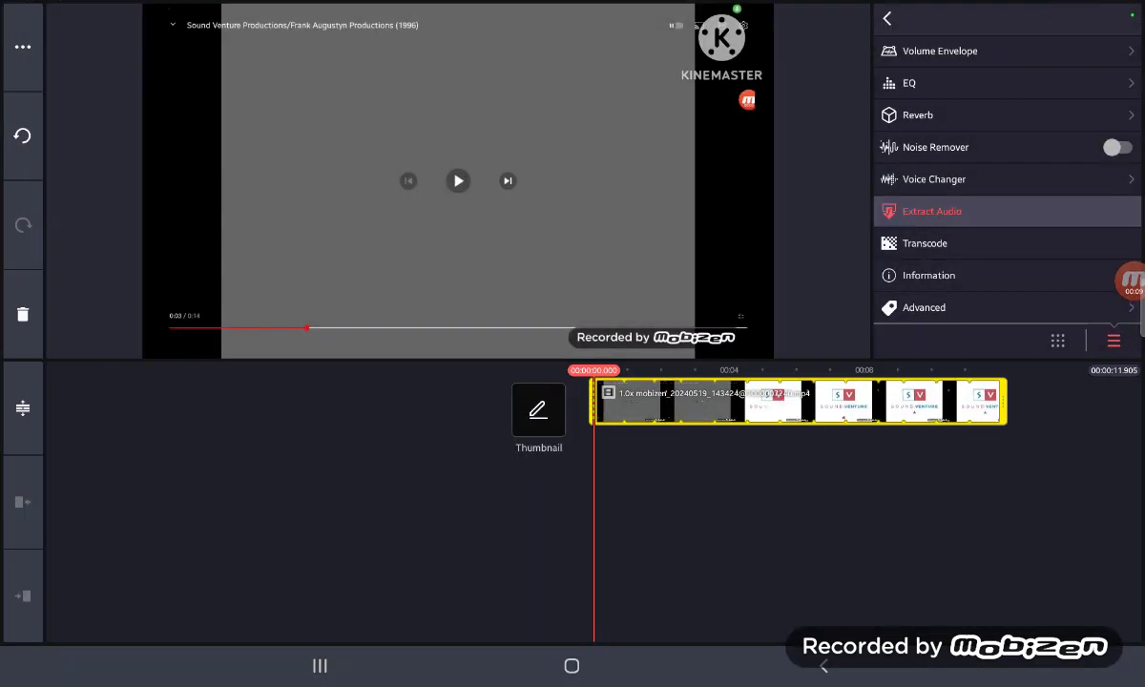
Lower the extracted audio tracks' pitch in the Mixer to about -8 and -11.
click(930, 211)
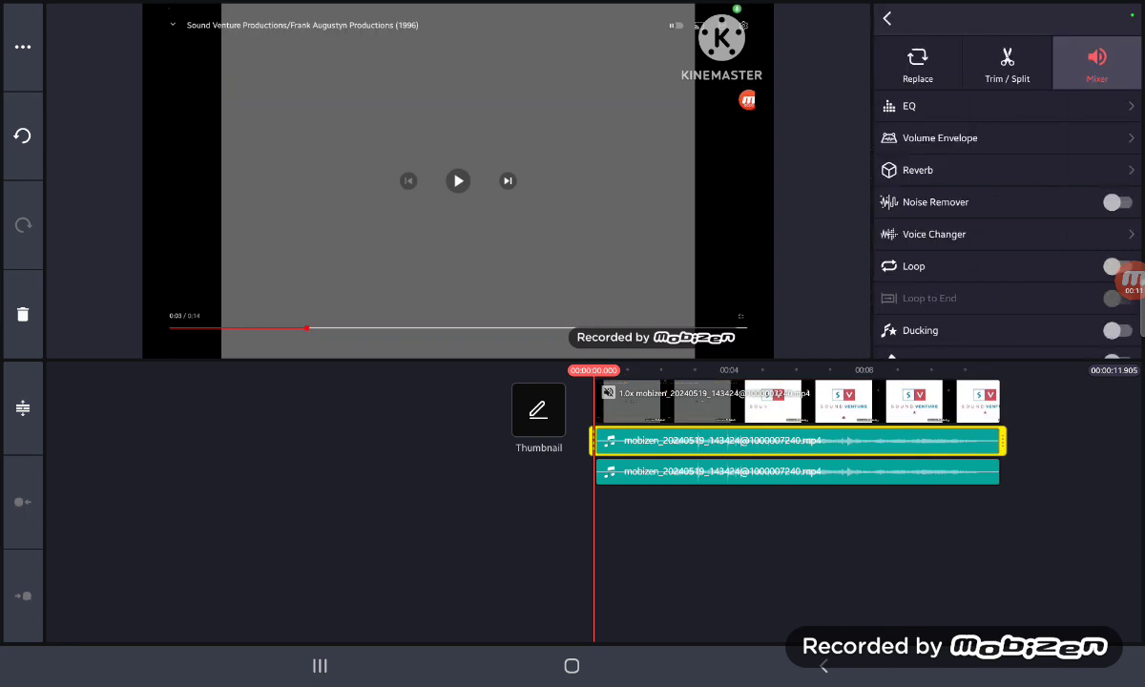
click(1097, 63)
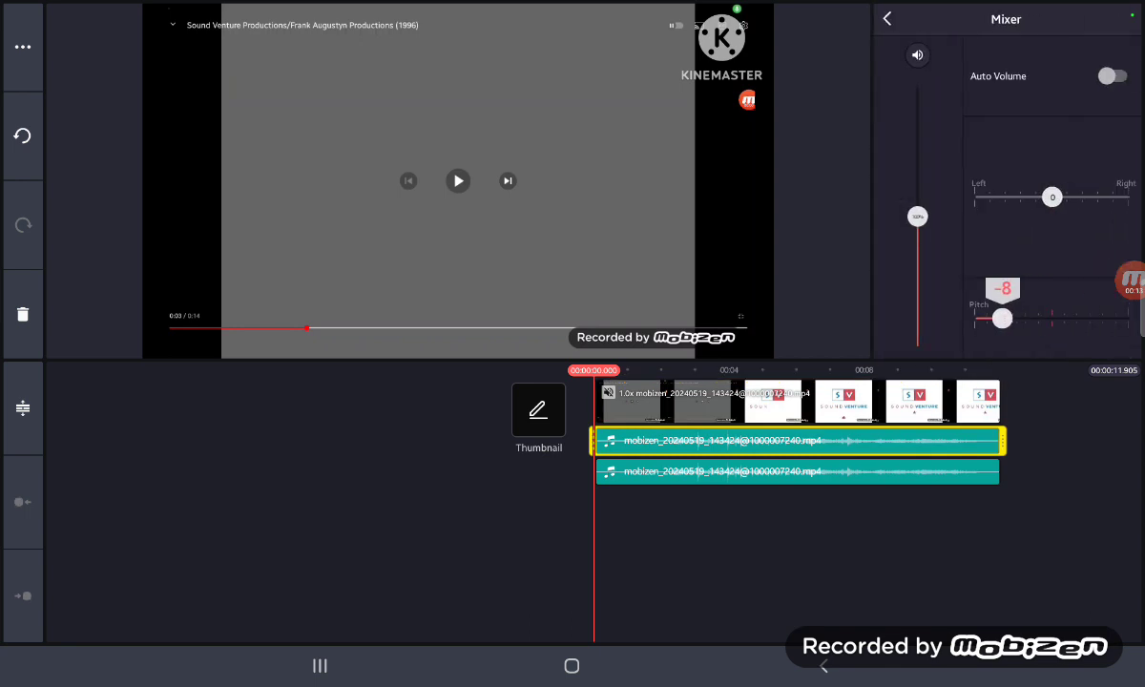
drag(1003, 318, 1026, 318)
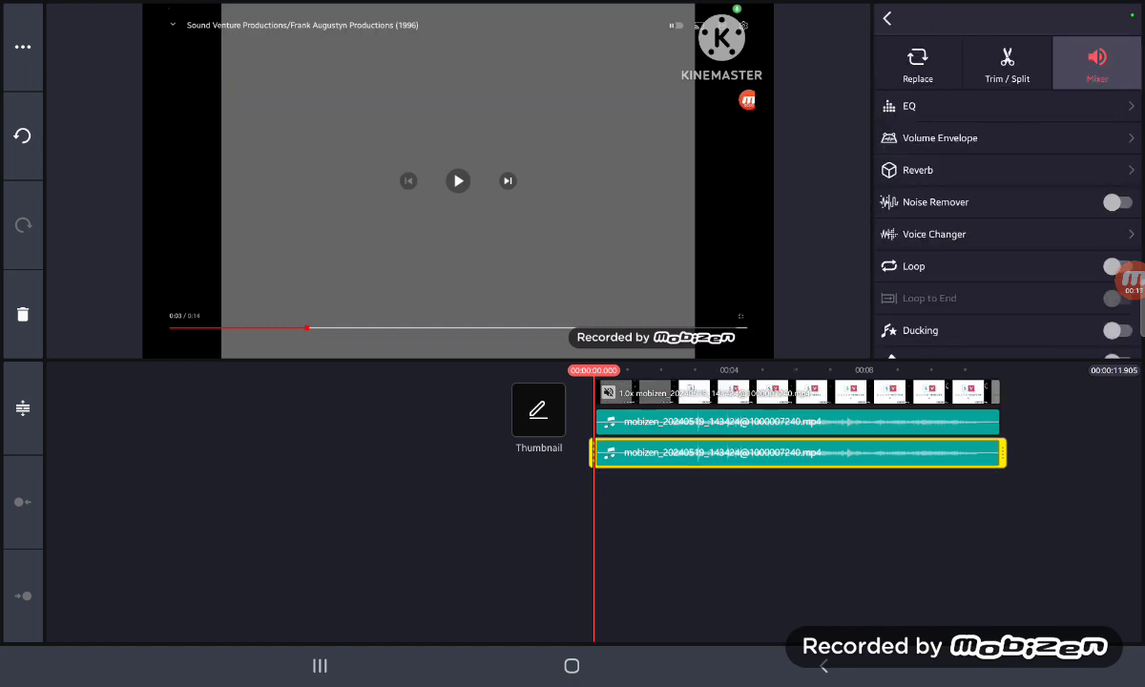
click(1097, 62)
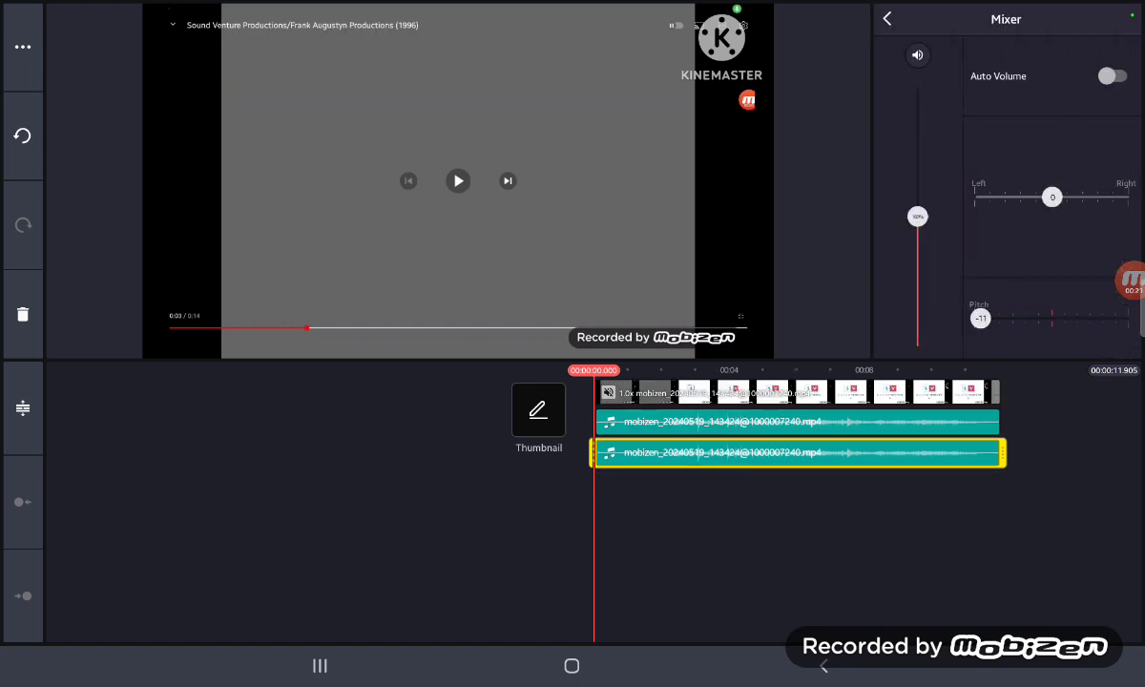
click(887, 20)
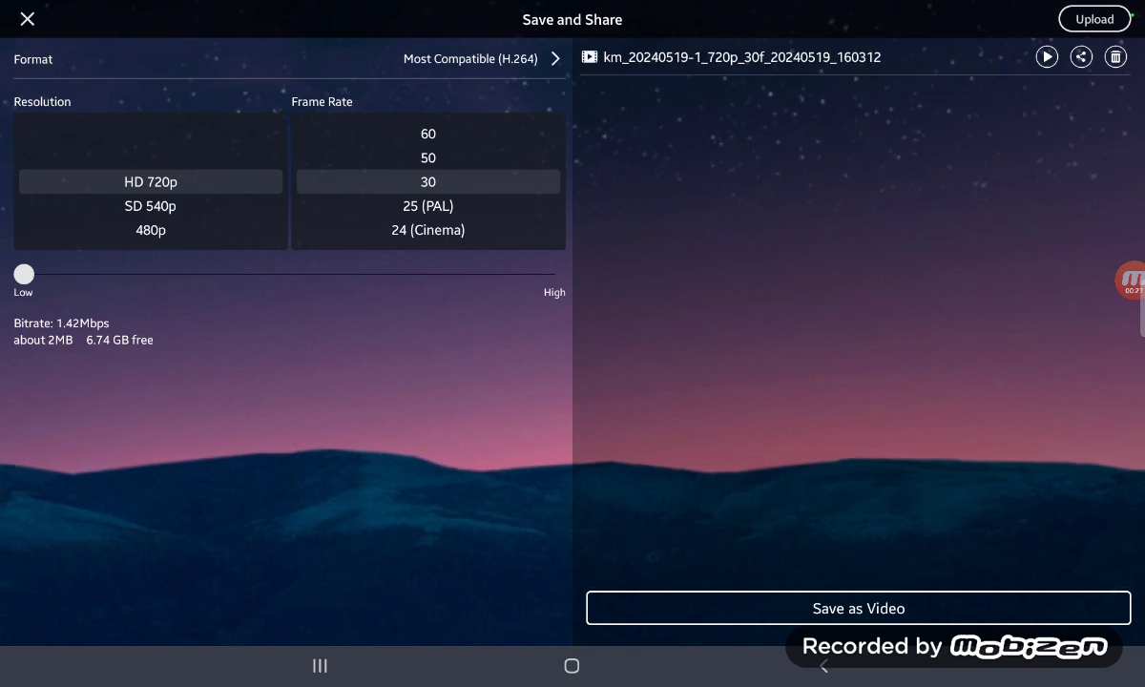
Save the project as a video at HD 720p, 30 fps.
click(857, 608)
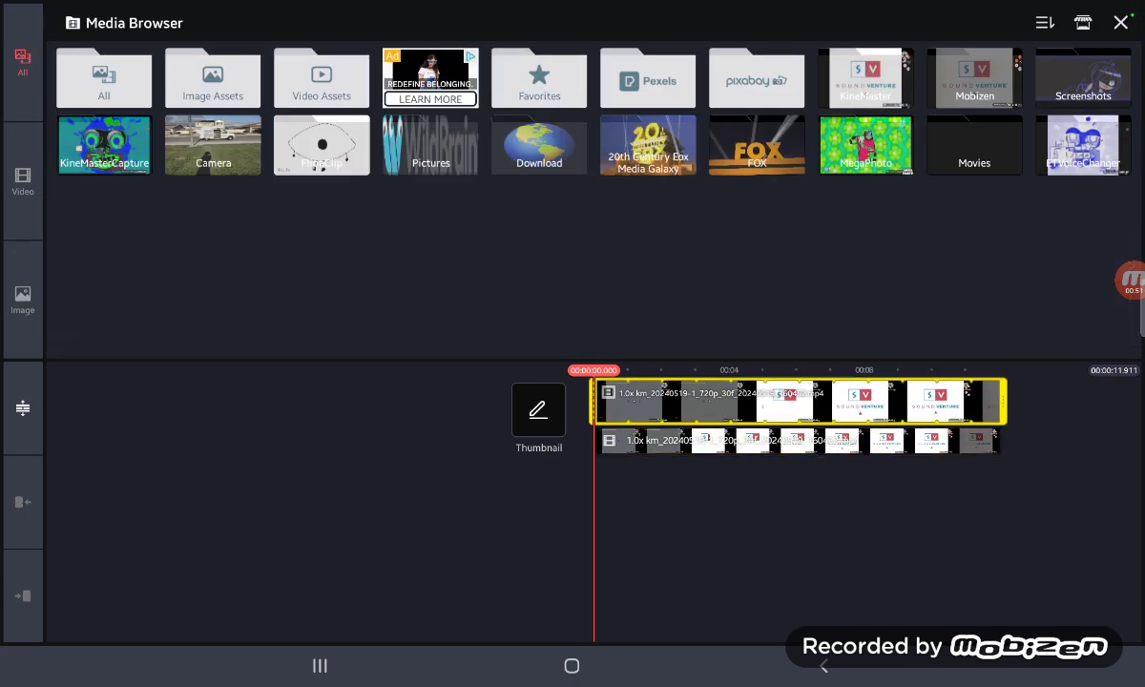
Add a Solid Color layer and set its colour to bright green #08FF00.
click(213, 79)
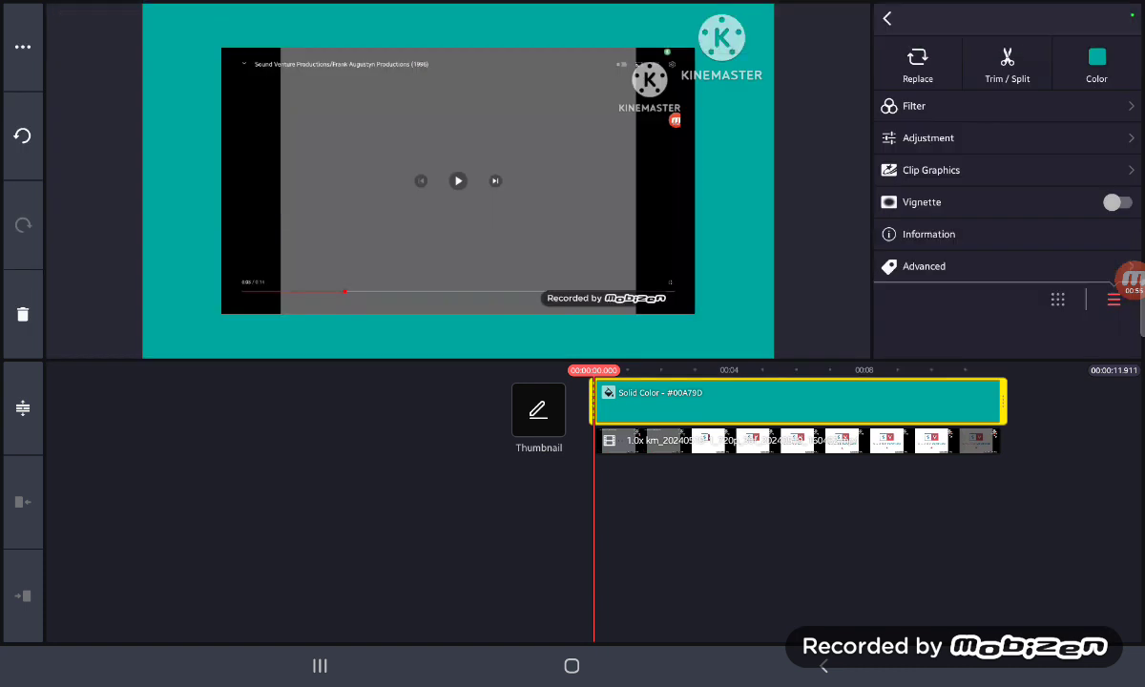
click(1096, 63)
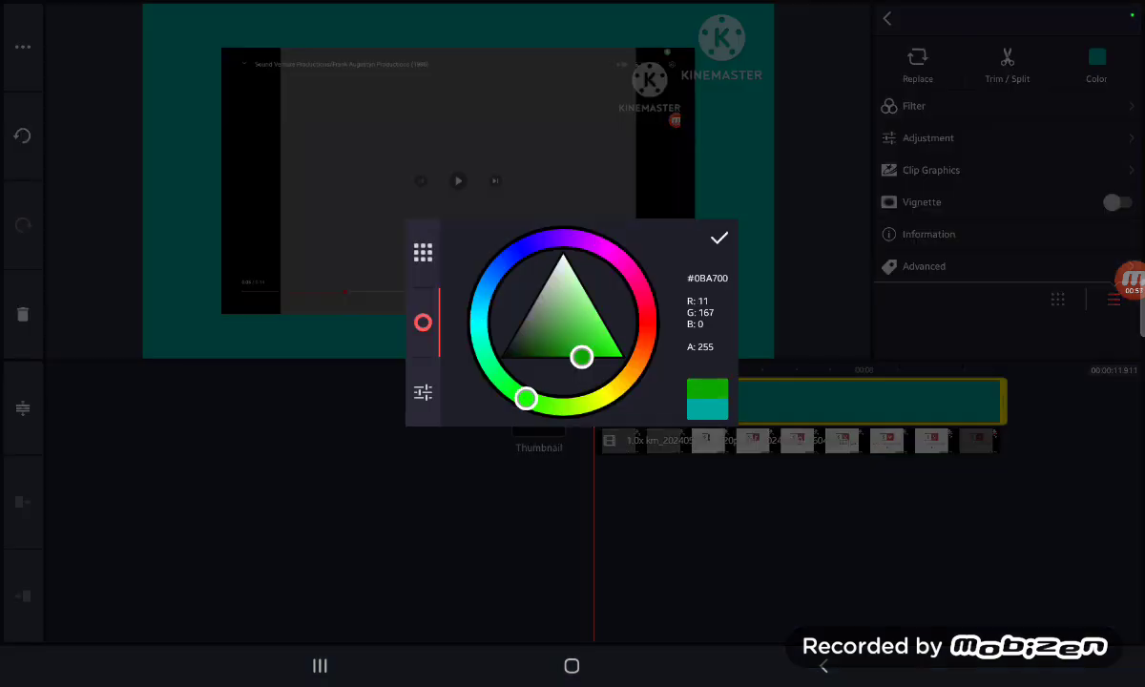
drag(583, 357, 624, 357)
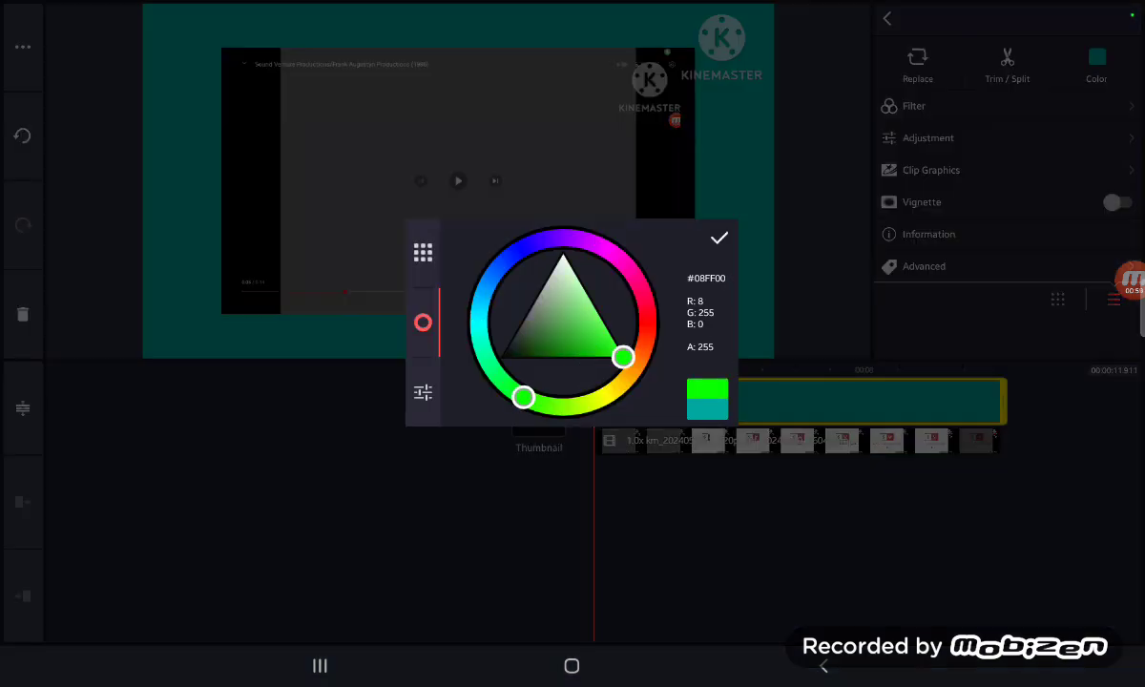
click(719, 237)
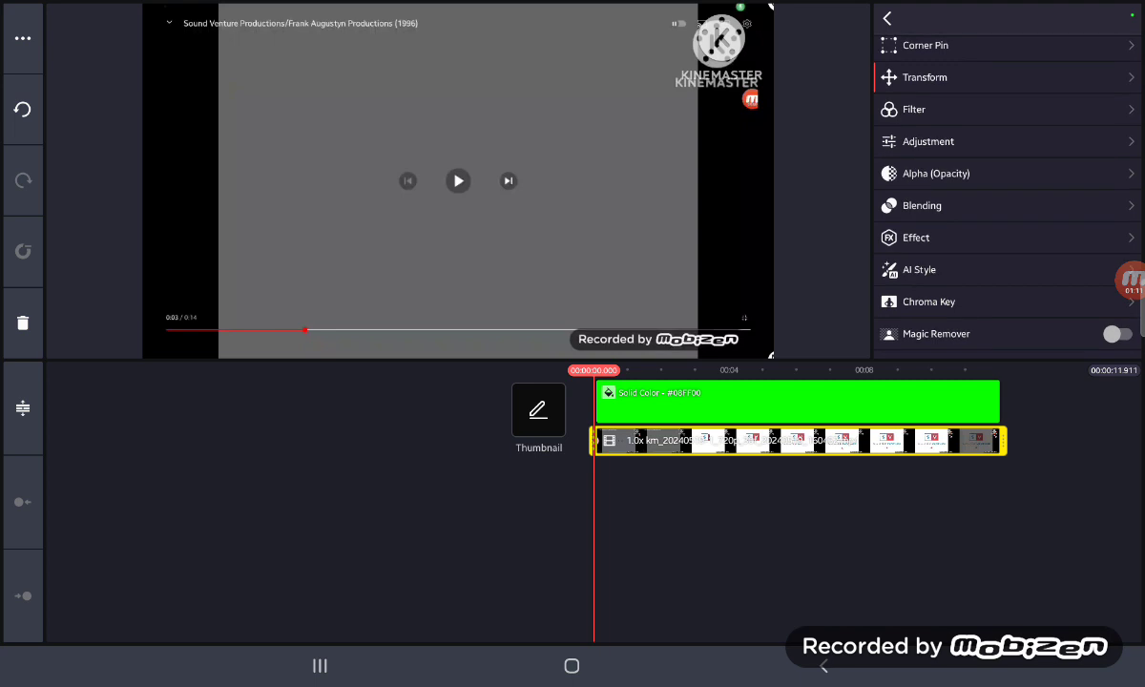
Enable Chroma Key on the logo video and drag the threshold slider to key out the background.
click(928, 302)
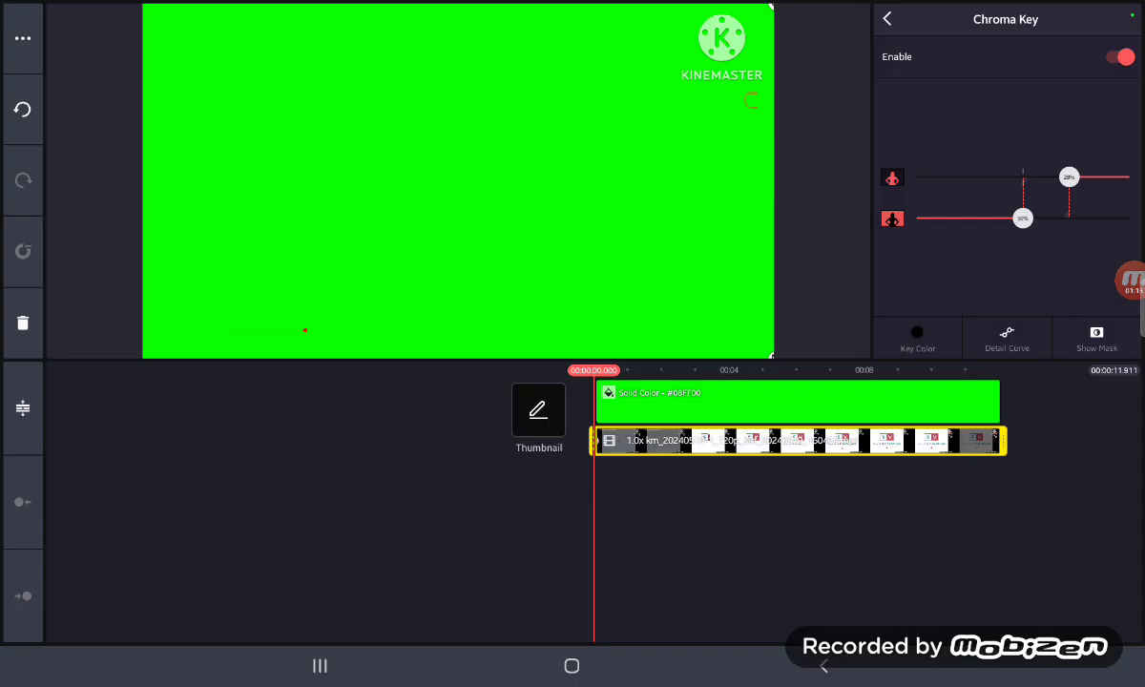
drag(1069, 180, 1029, 180)
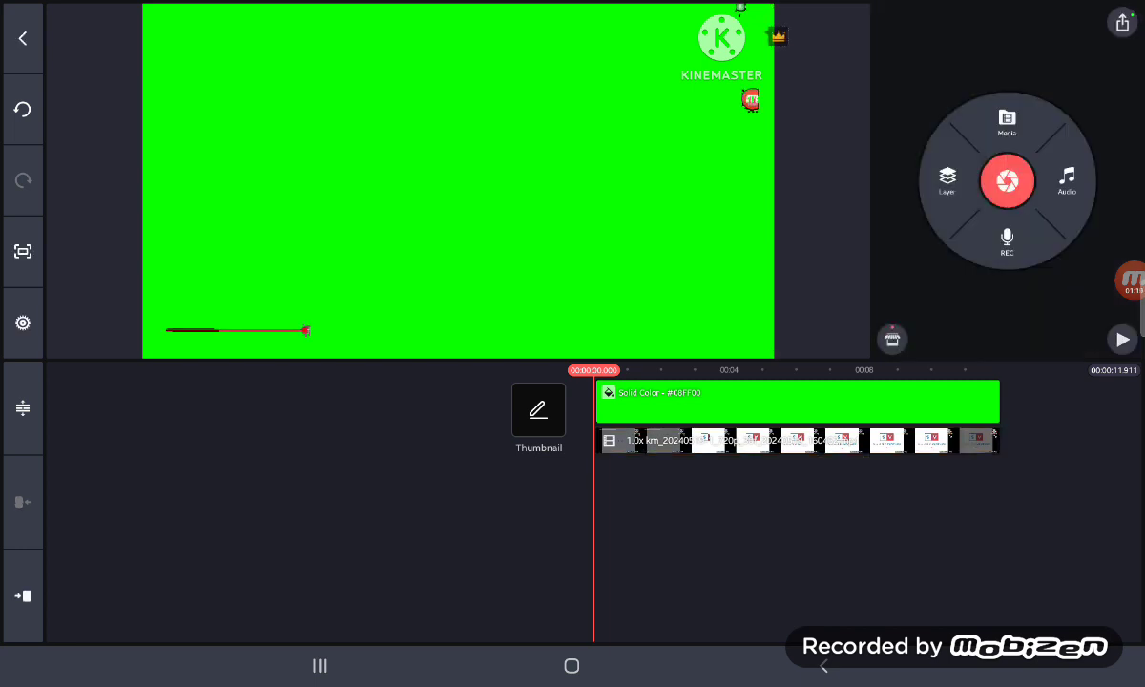
Raise the logo clip's volume to 200% and pitch to +3 in the Mixer.
click(798, 440)
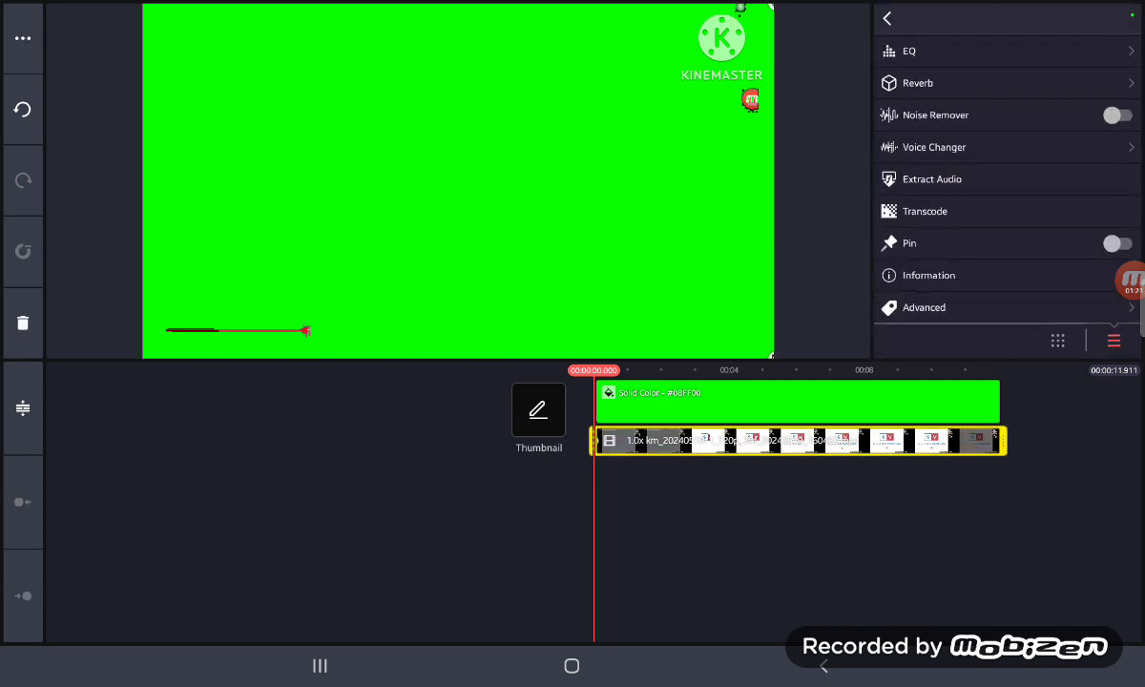
click(932, 147)
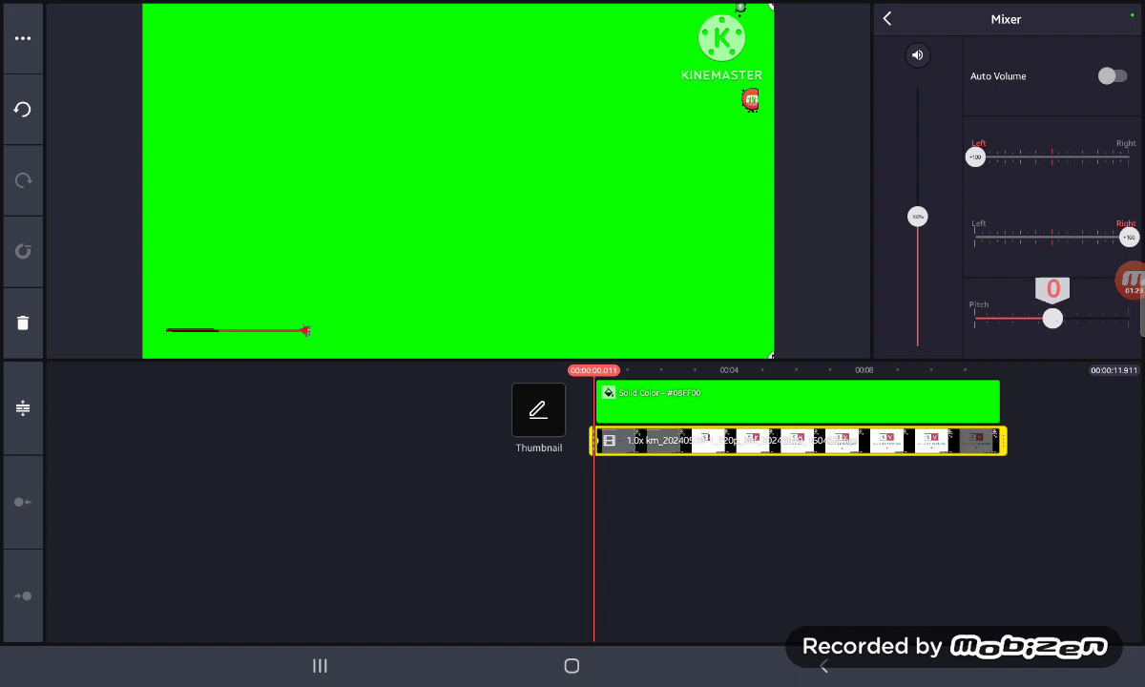
drag(1053, 318, 1072, 318)
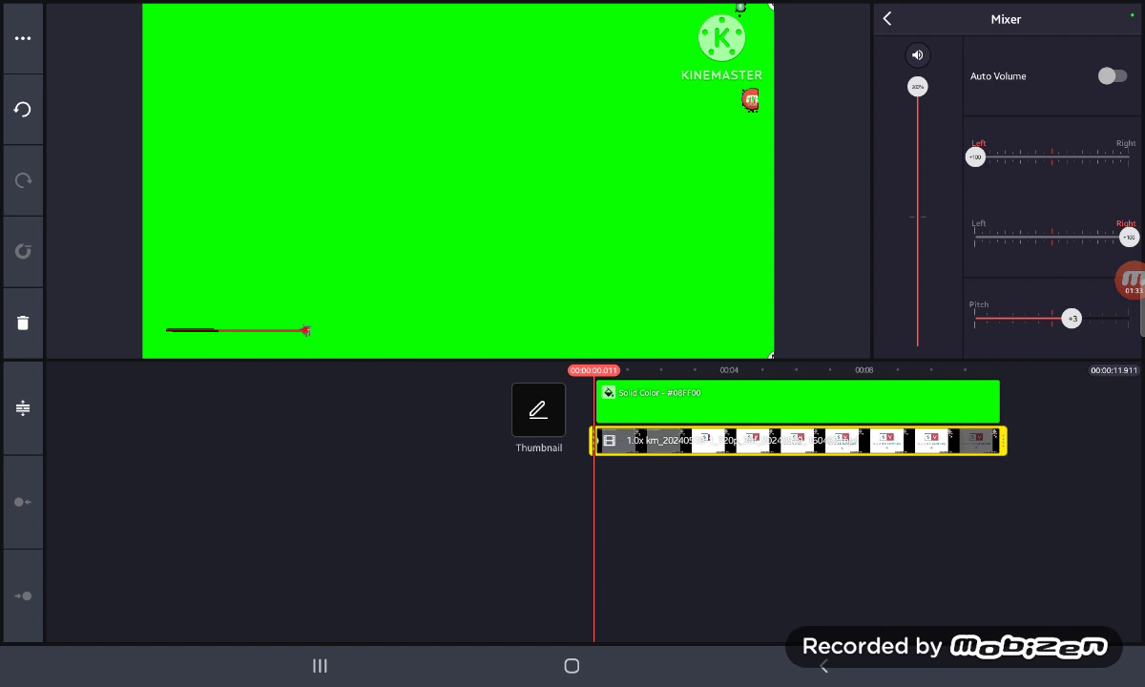
click(887, 18)
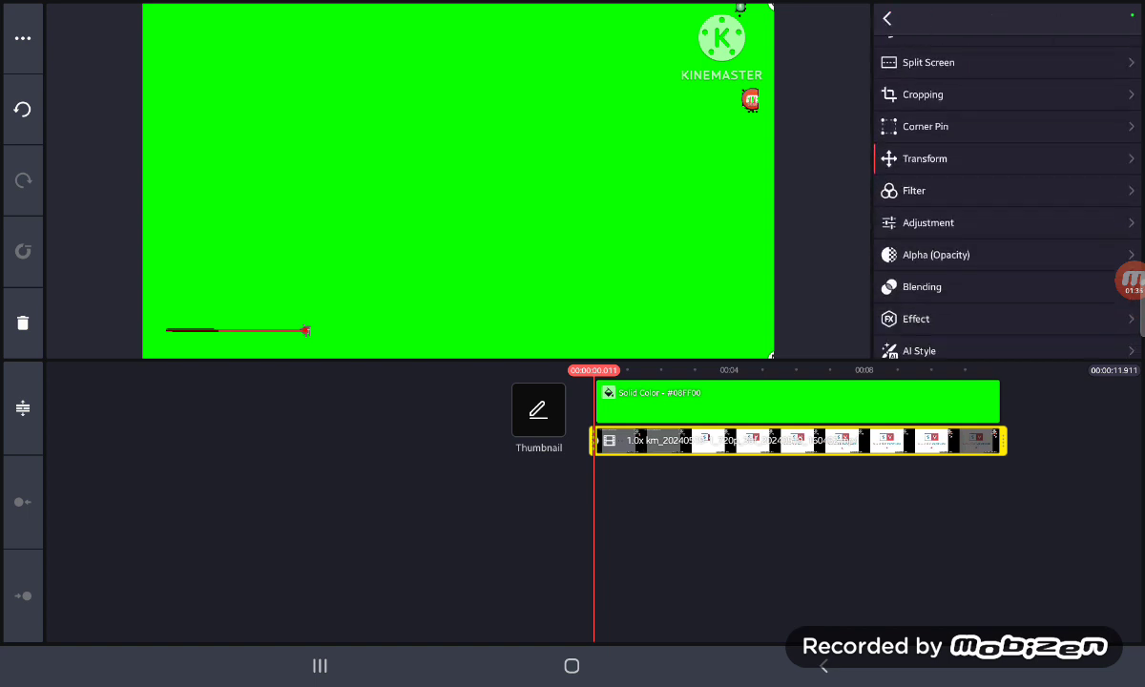
Open and leave the logo clip's Volume Envelope settings.
scroll(down, 3)
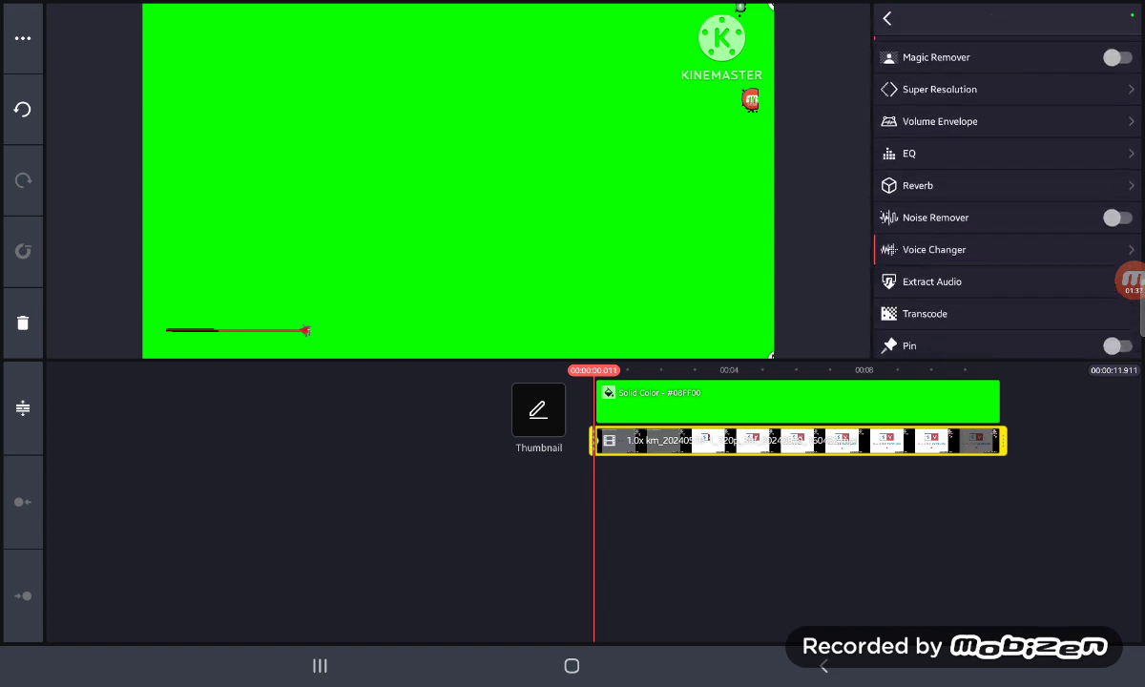
click(940, 122)
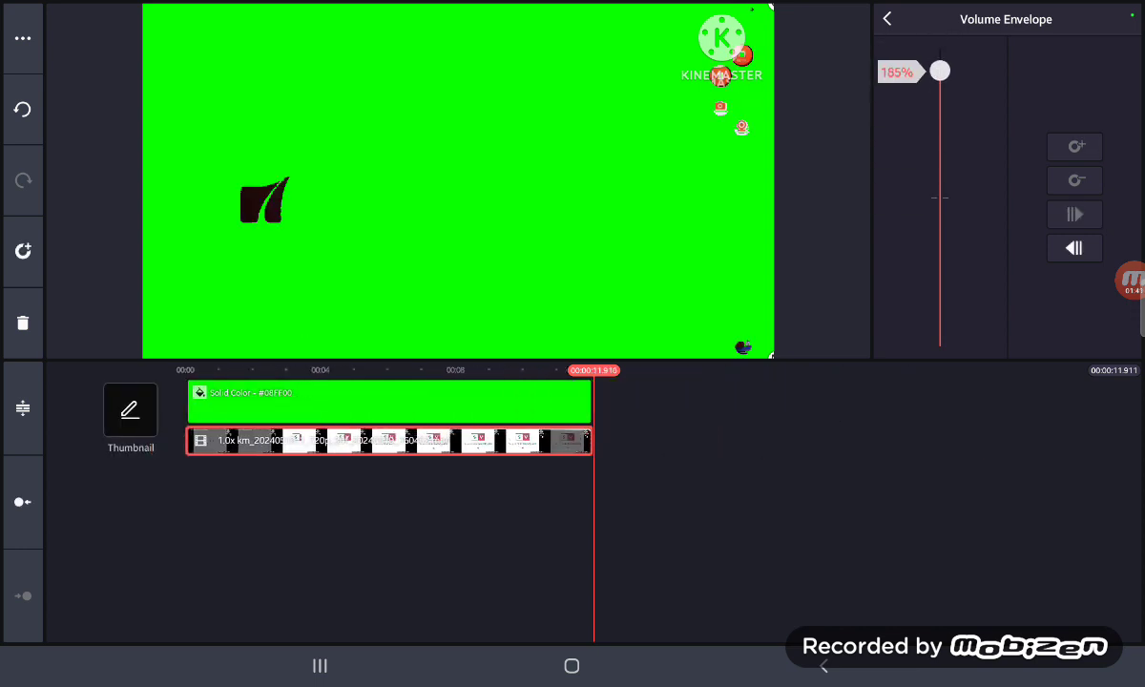
click(886, 20)
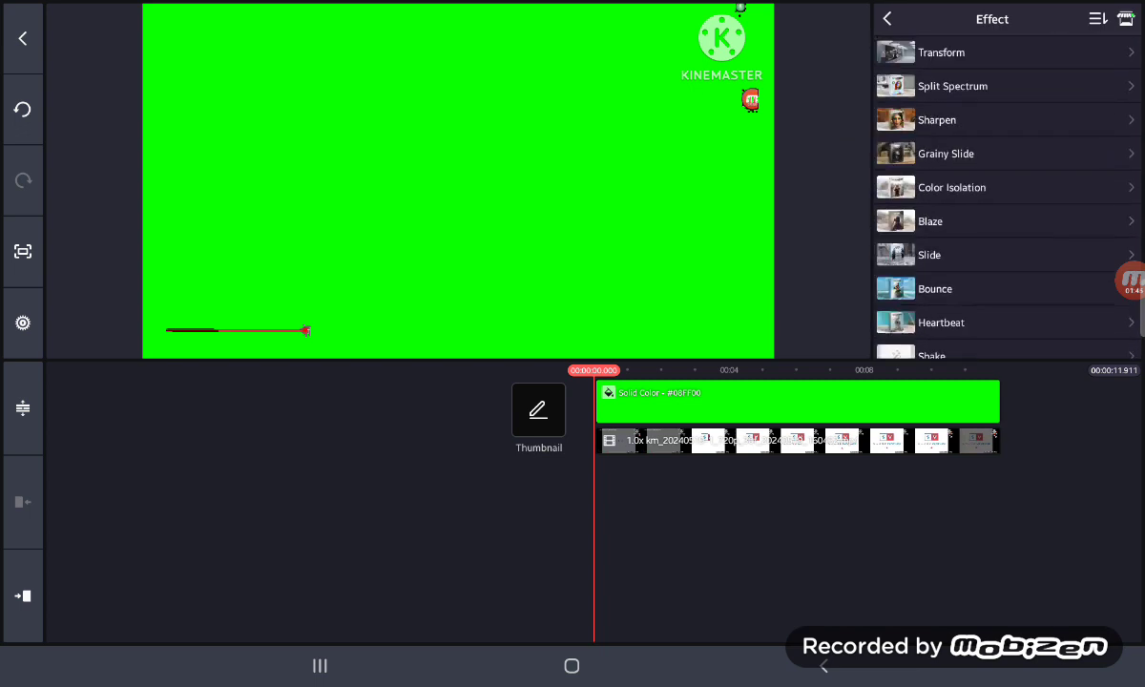
Apply the Mirrorv mirror effect layer spanning the full logo video.
scroll(down, 3)
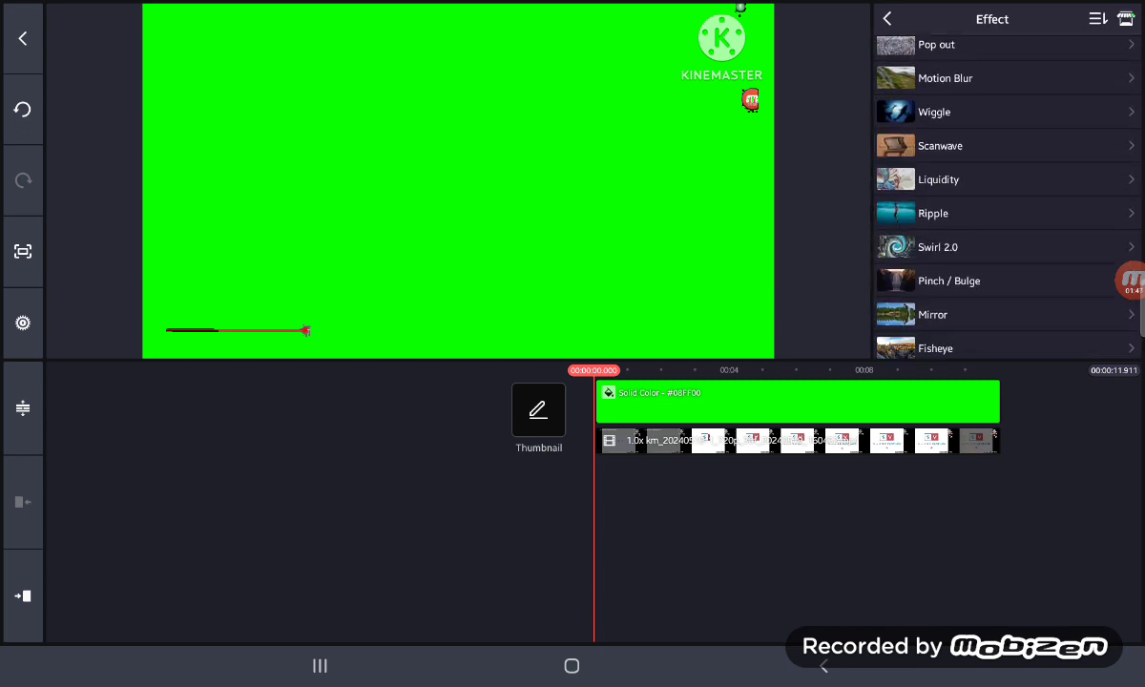
click(933, 281)
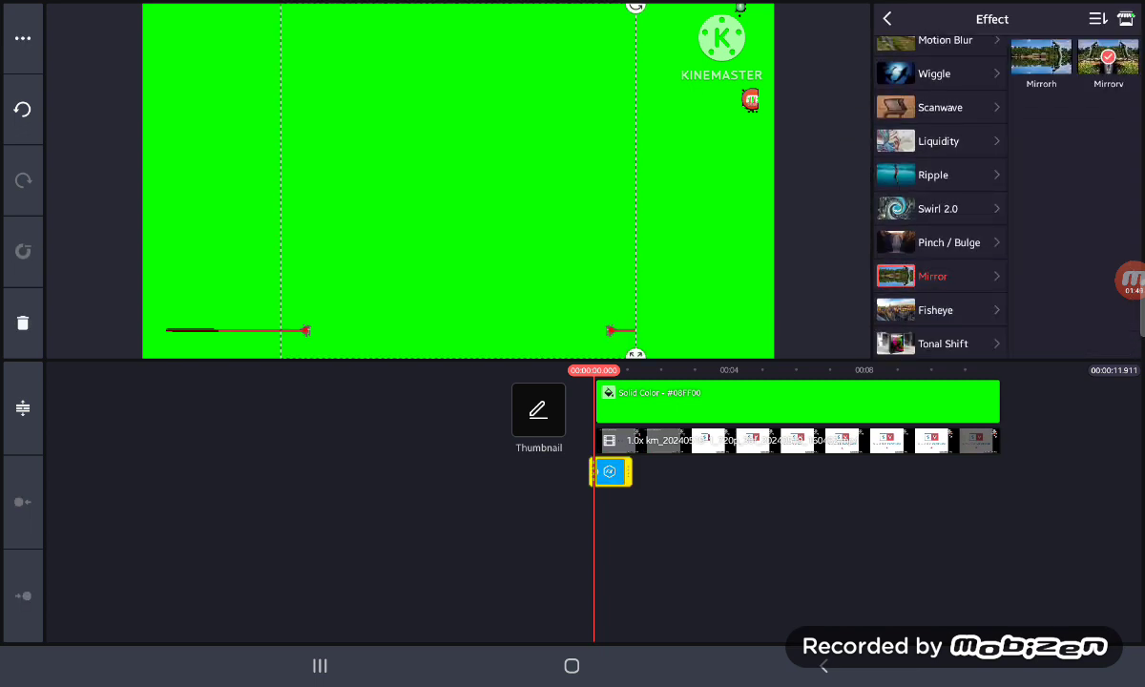
click(887, 18)
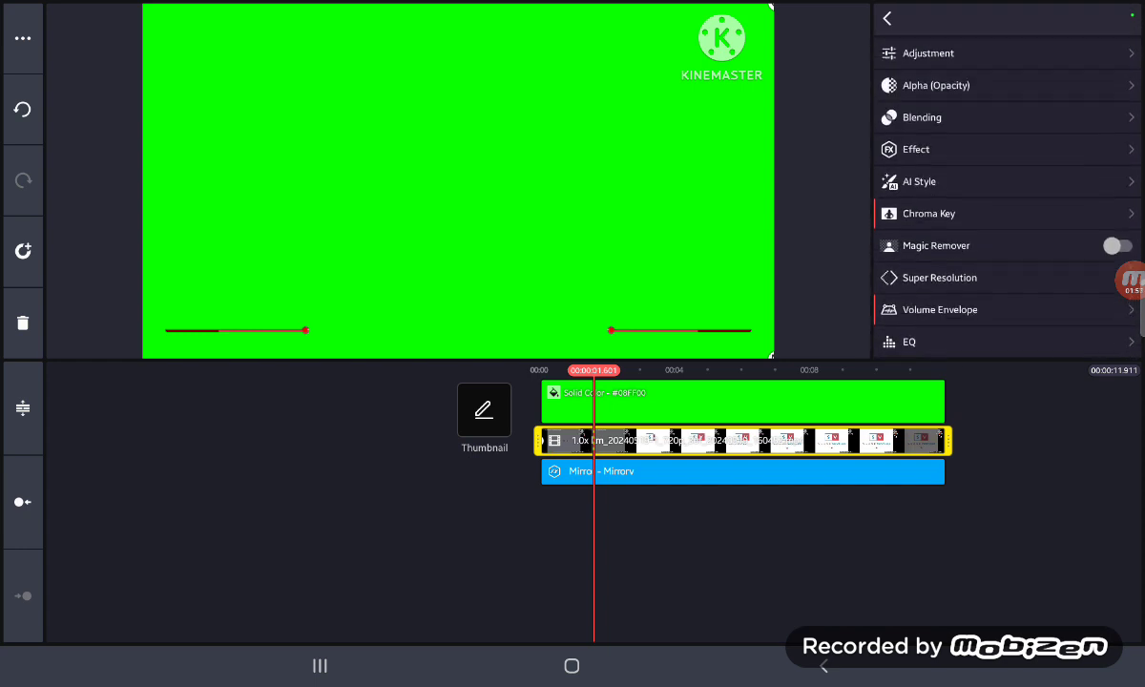
Retune the logo clip's chroma key thresholds, checking the preview between adjustments.
click(931, 213)
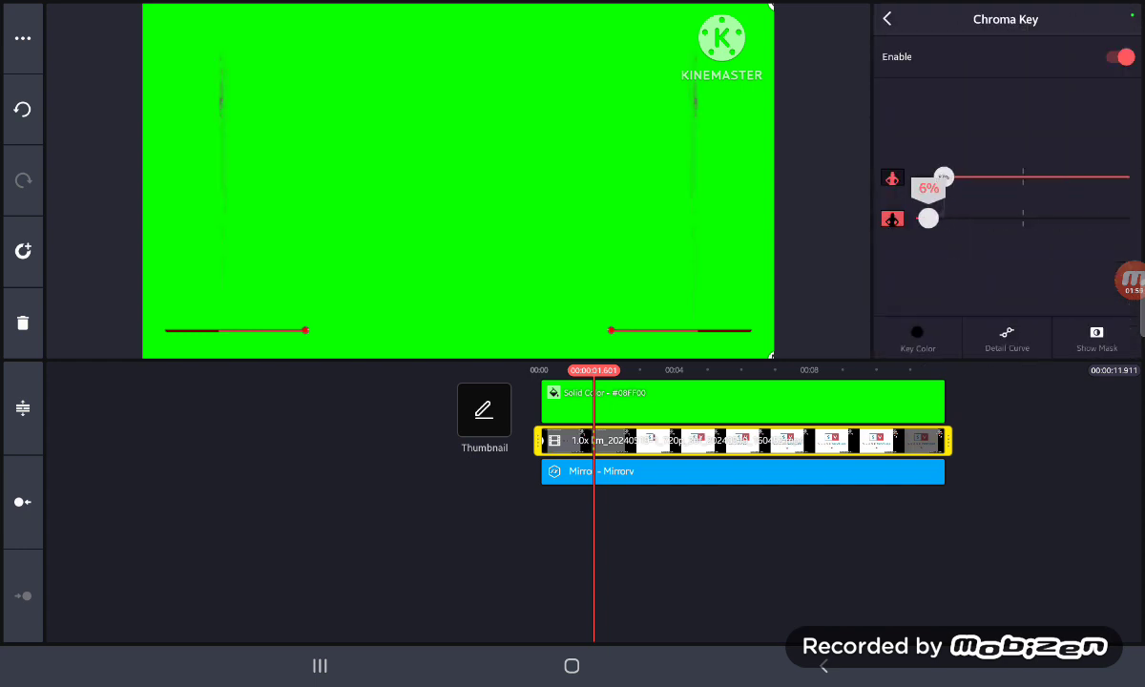
click(887, 19)
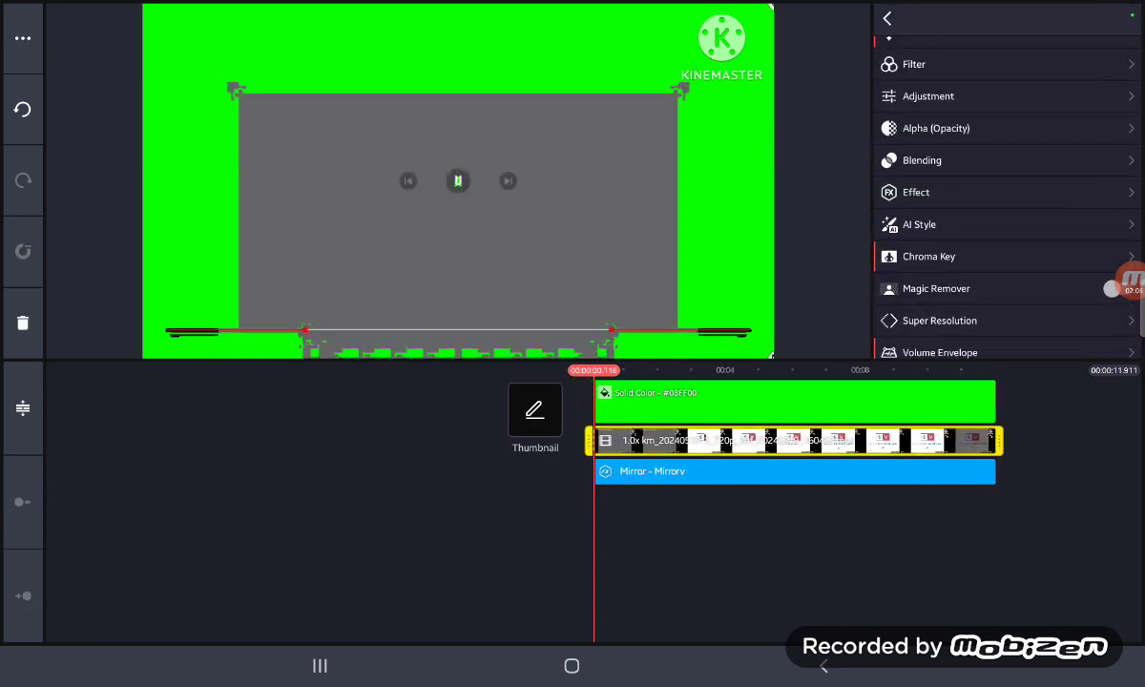
click(928, 256)
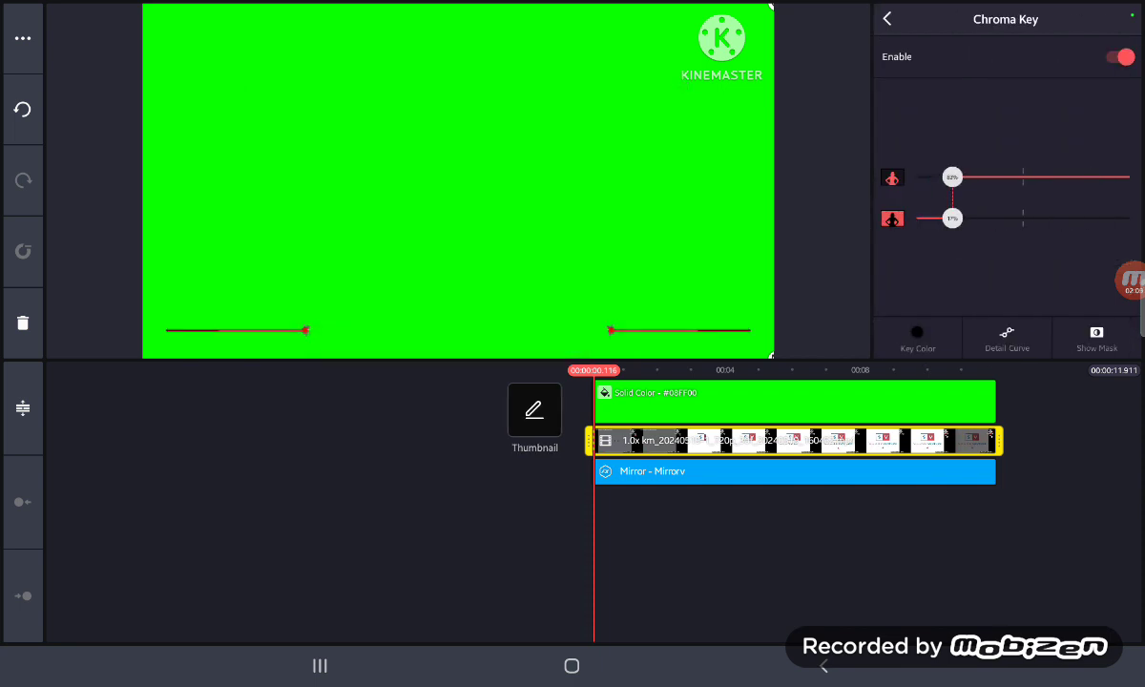
click(887, 19)
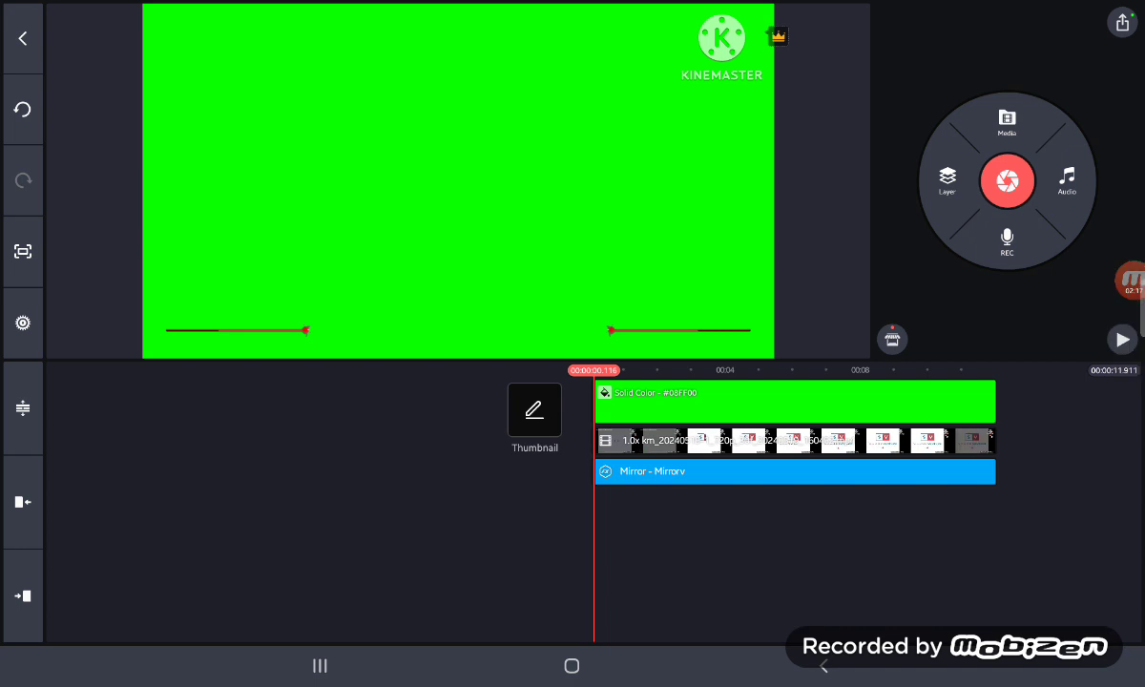
Play the mirrored SOUND logo over green, then select the logo clip again.
click(1122, 339)
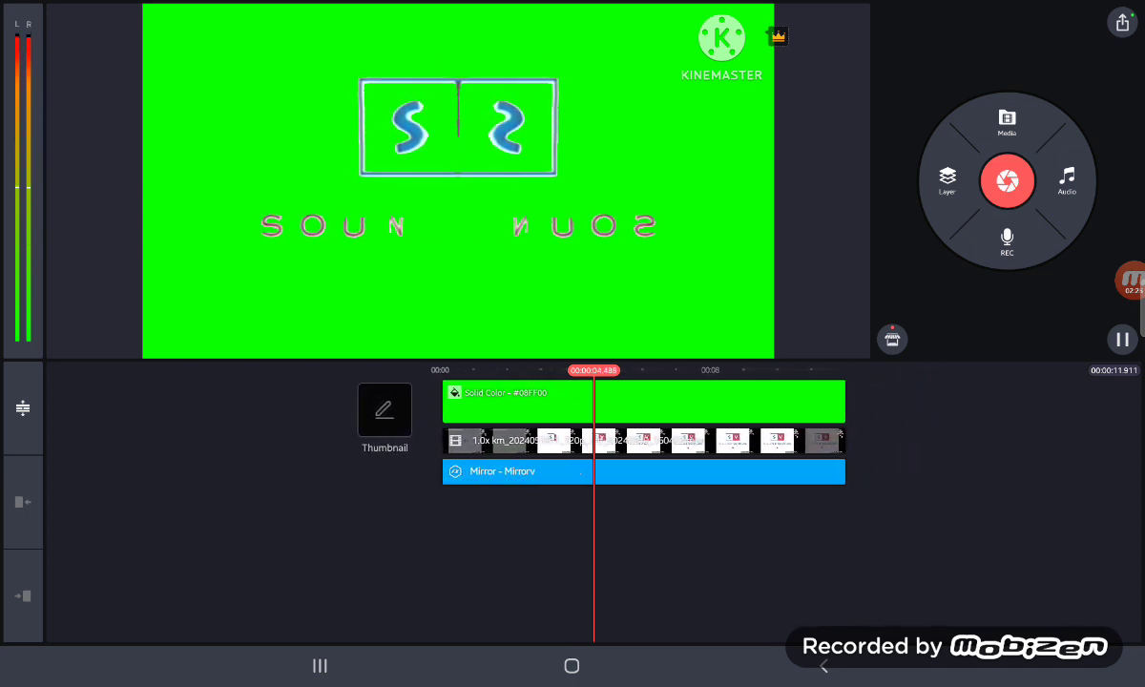
click(630, 440)
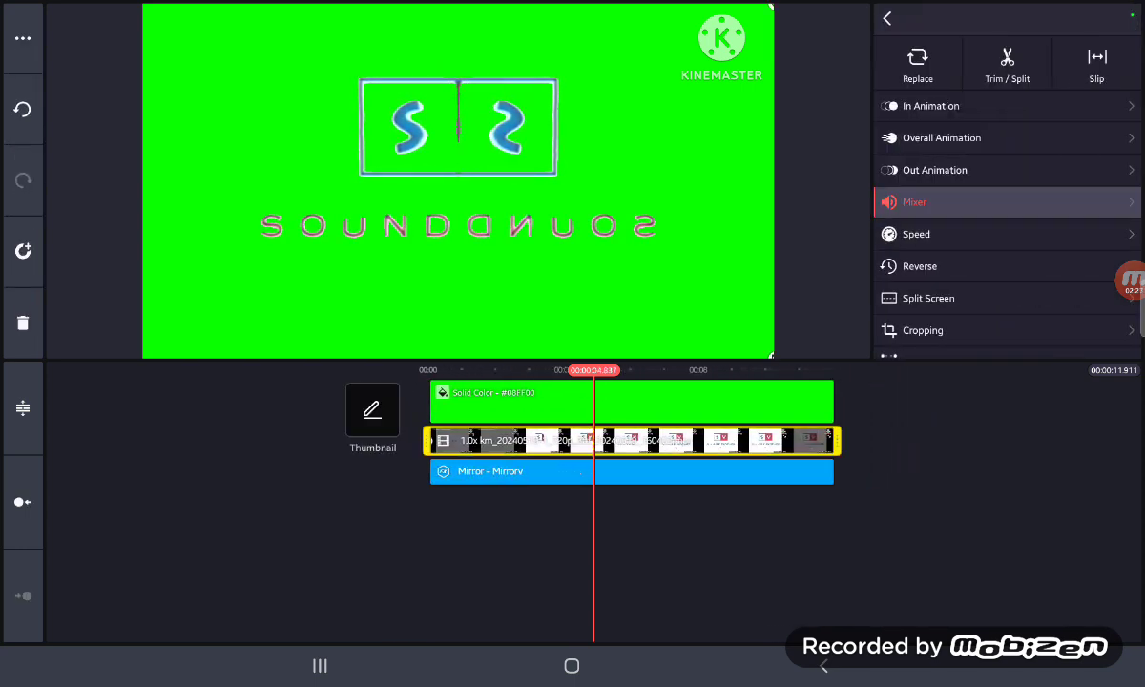